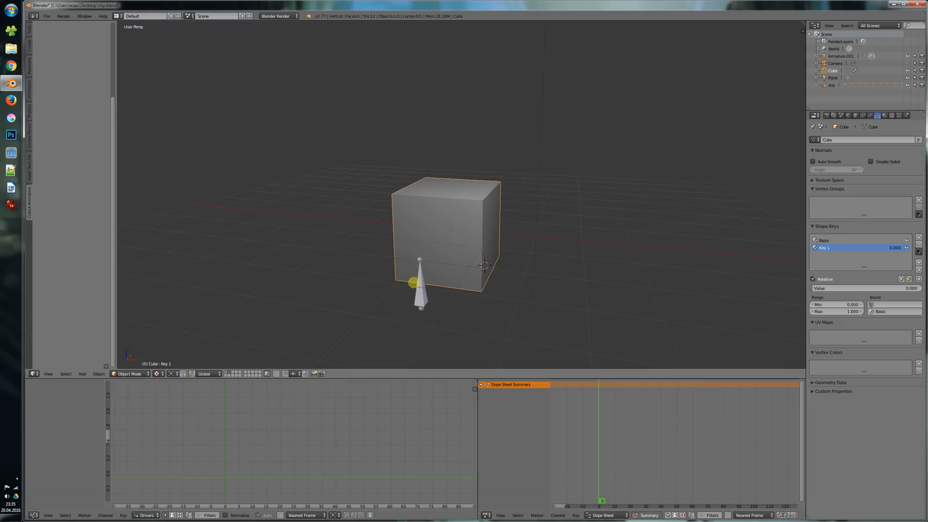
Step: Add a bone Driver Constraint so its local Z location drives the cube's Key 1 shape key
right_click(905, 288)
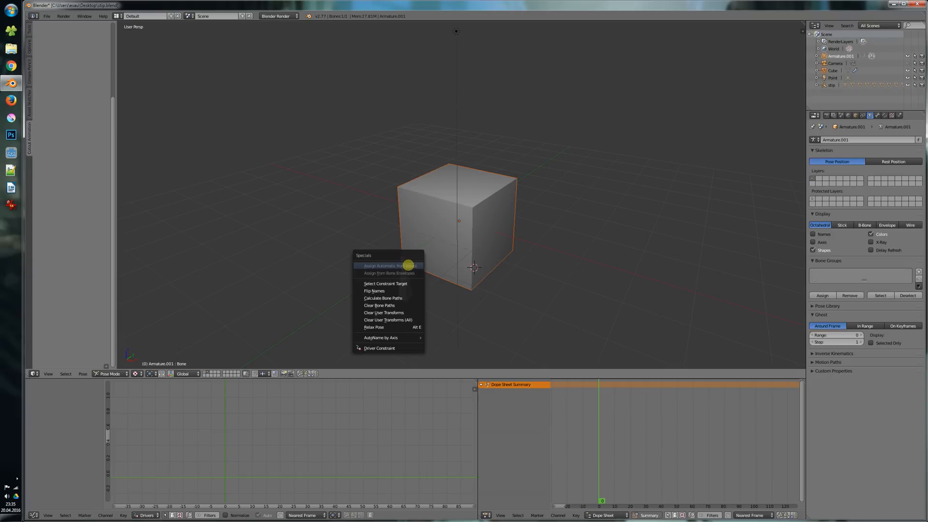
mouse_move(379, 347)
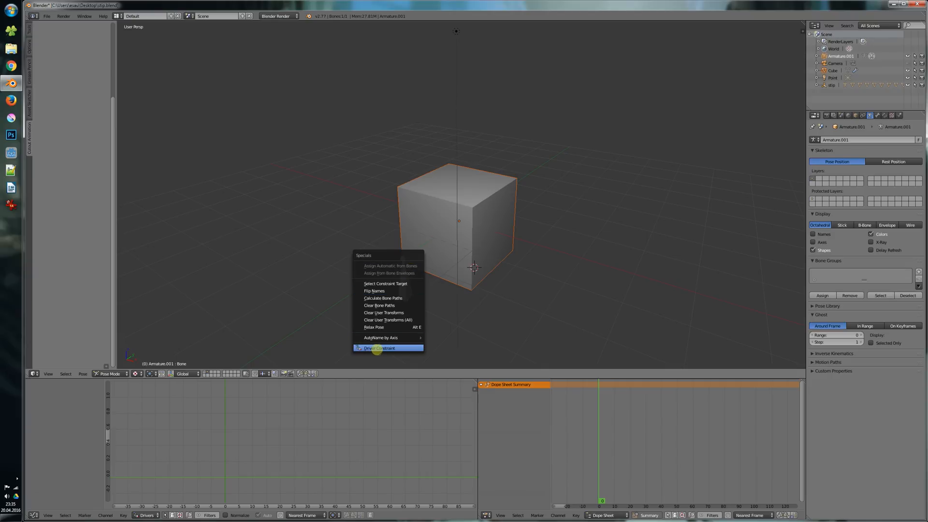
left_click(380, 348)
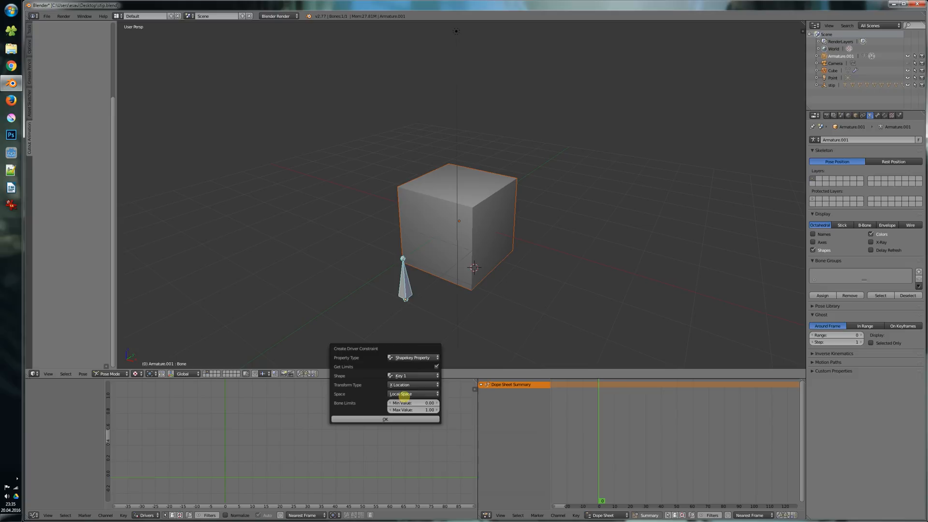
left_click(385, 419)
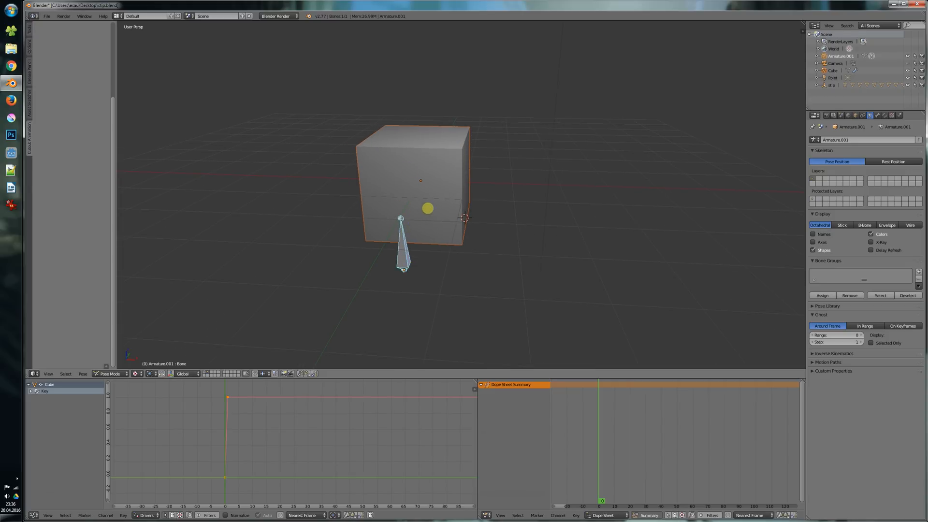
Step: Copy the cube's Display Name data path, add it as a bone driver, and test by moving the bone
left_click_drag(427, 208, 401, 232)
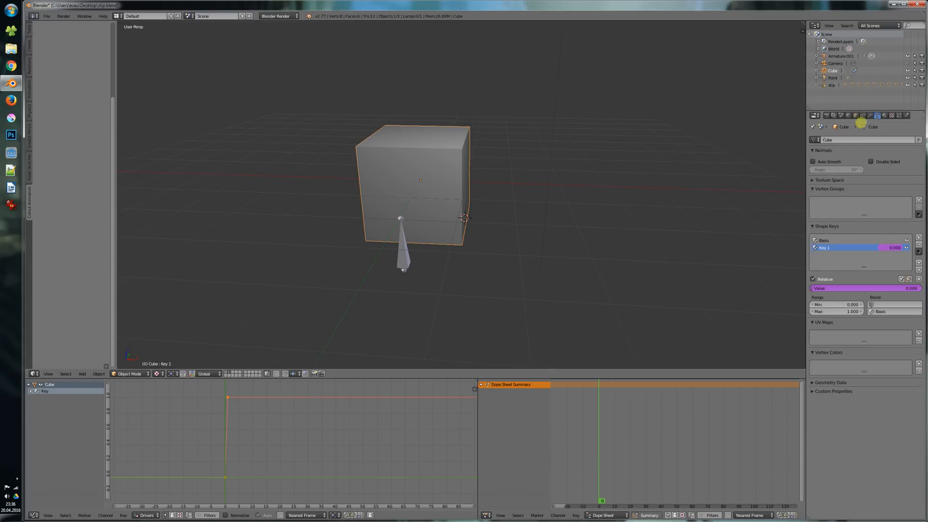
left_click(820, 116)
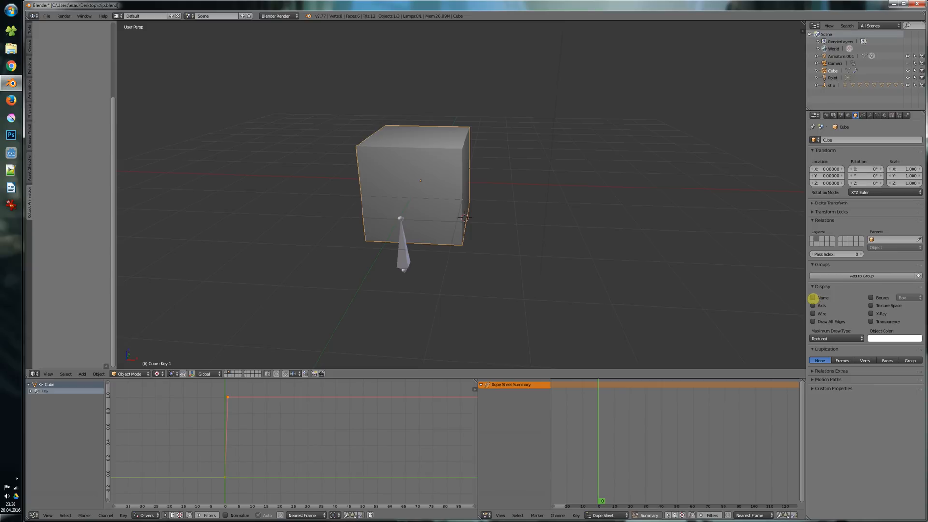
right_click(822, 297)
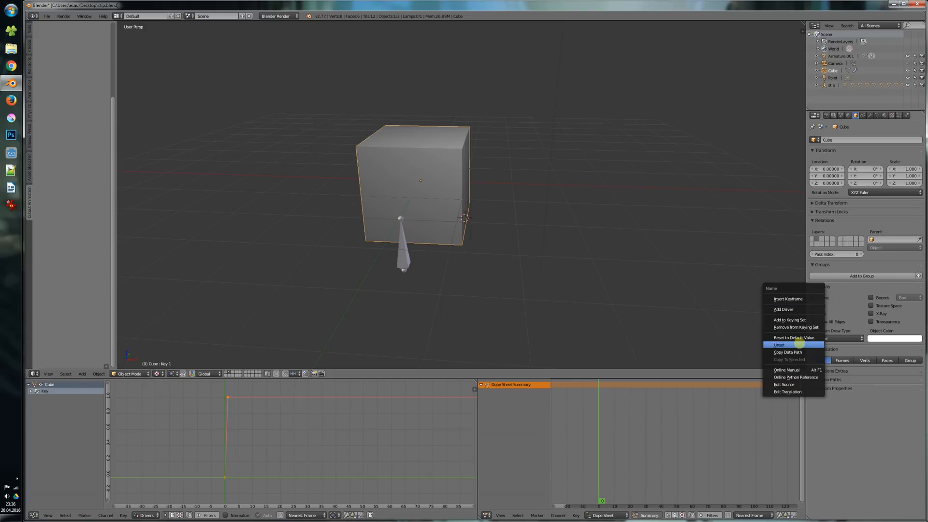
left_click(780, 345)
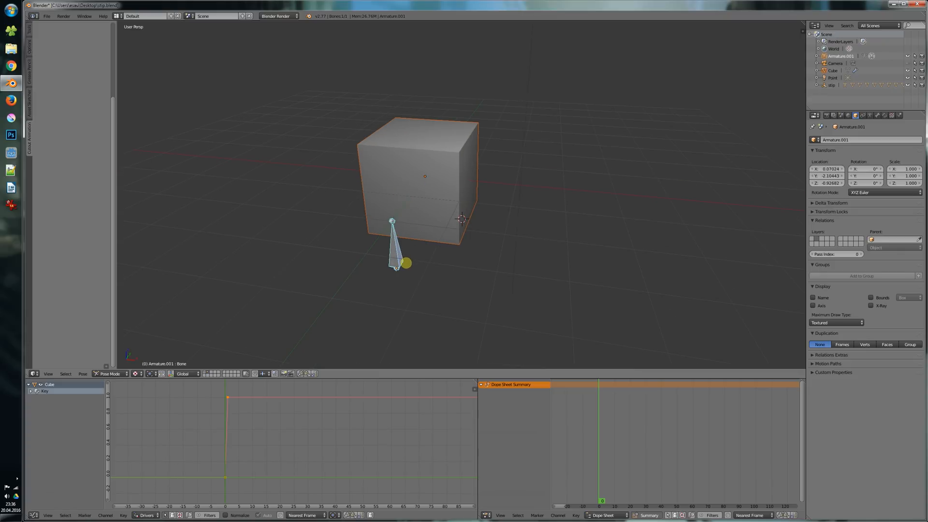
left_click(402, 263)
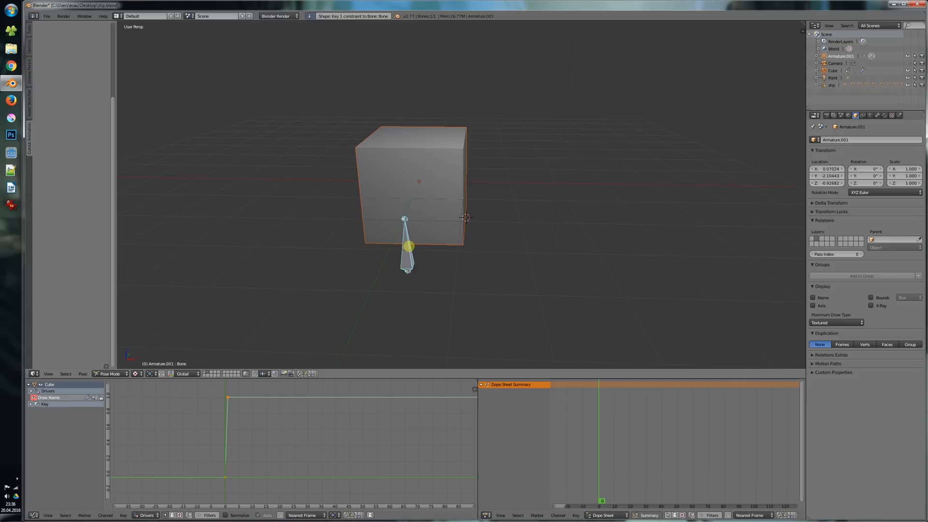
left_click_drag(408, 246, 443, 272)
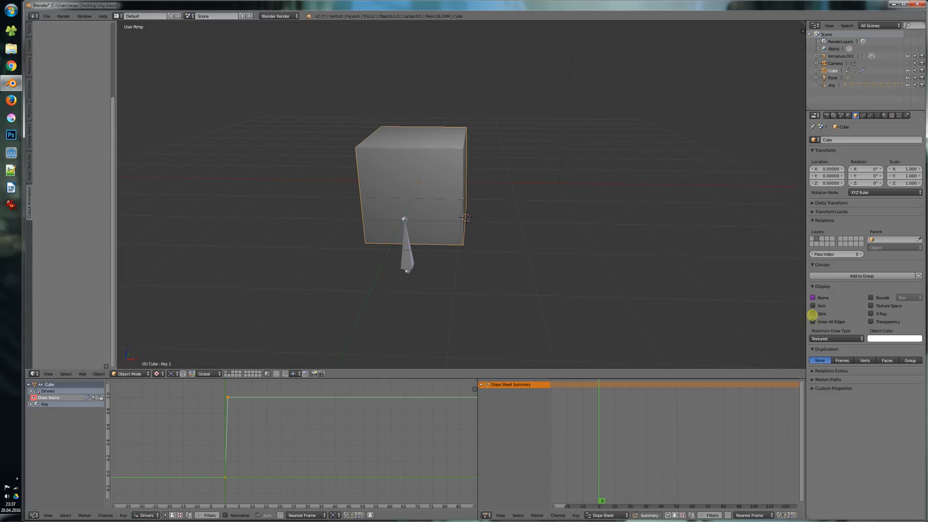
Step: Copy the cube's Wire display path and add a bone Driver Constraint, creating Draw Wire
right_click(821, 313)
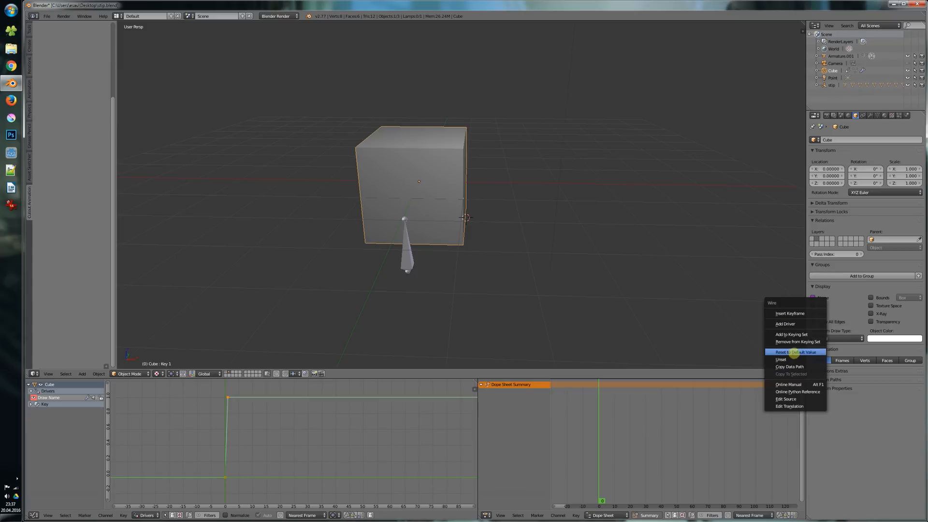
mouse_move(788, 366)
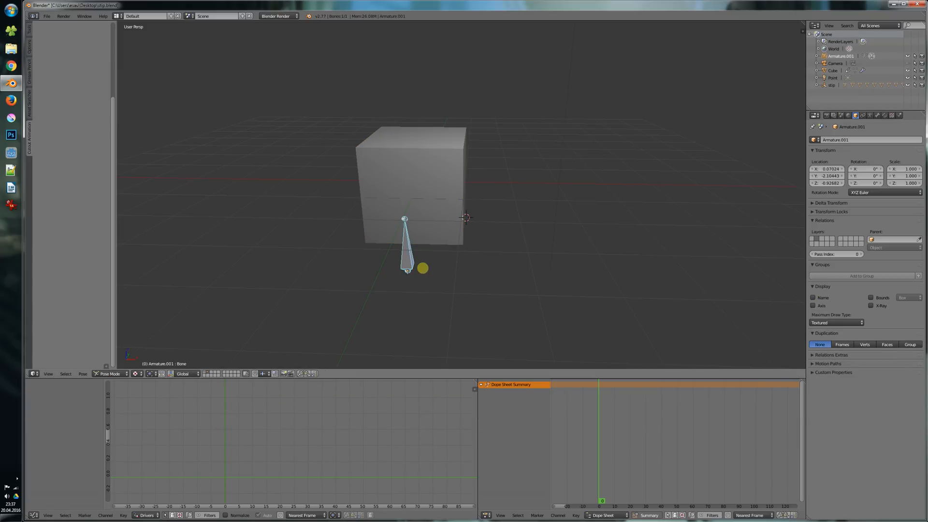
left_click_drag(407, 249, 425, 263)
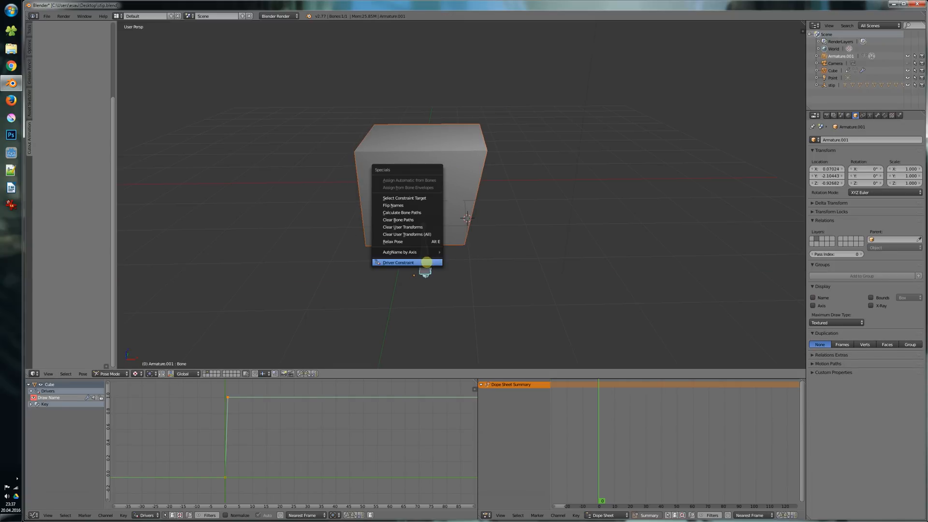
left_click(398, 262)
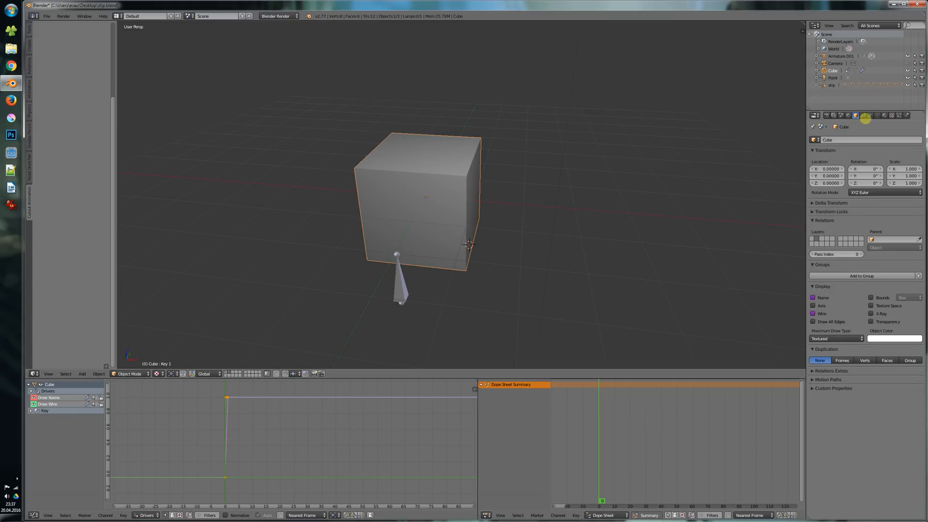
Step: Drive the Subsurf viewport levels from the bone's Z location as a Modifier Property, max 0.20
left_click(871, 116)
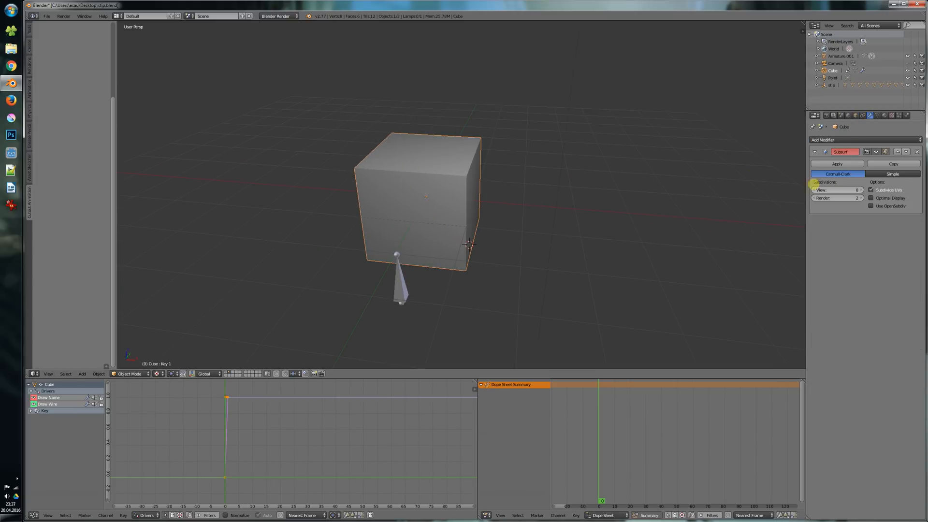
left_click(856, 189)
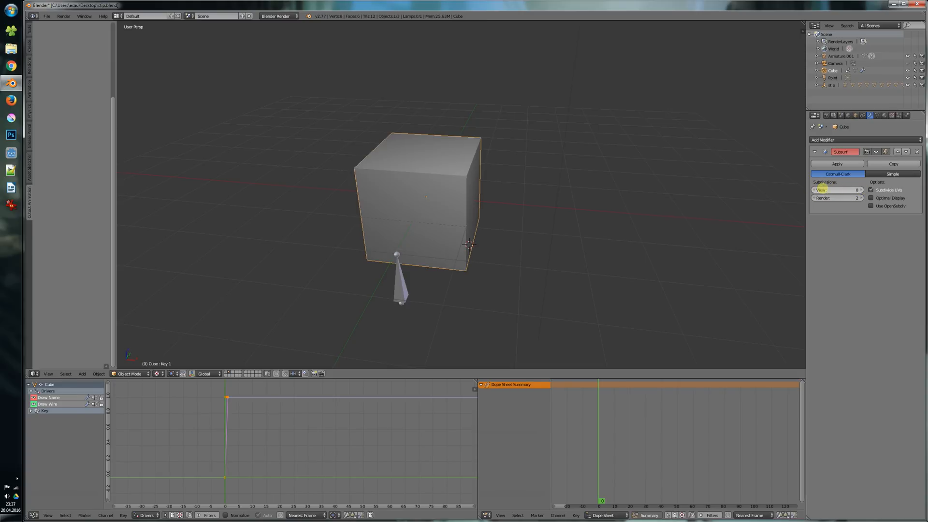
right_click(835, 190)
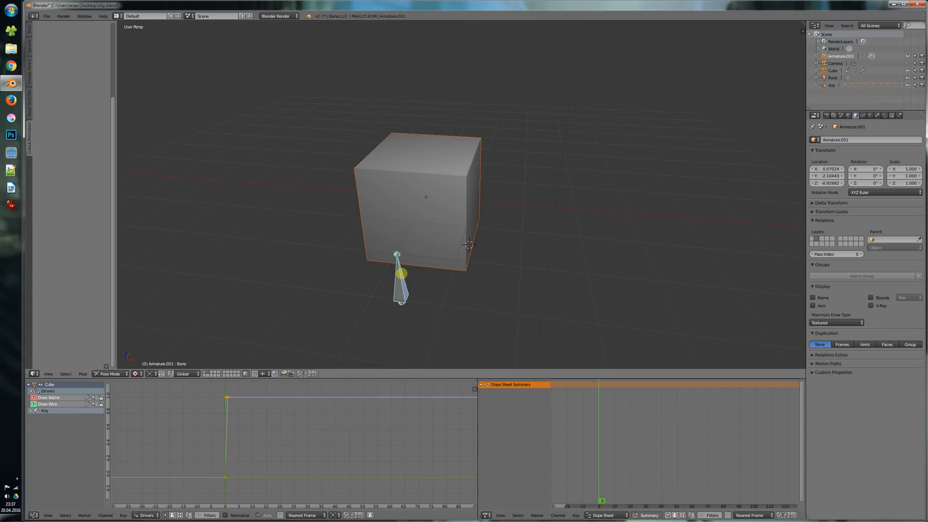
left_click(396, 272)
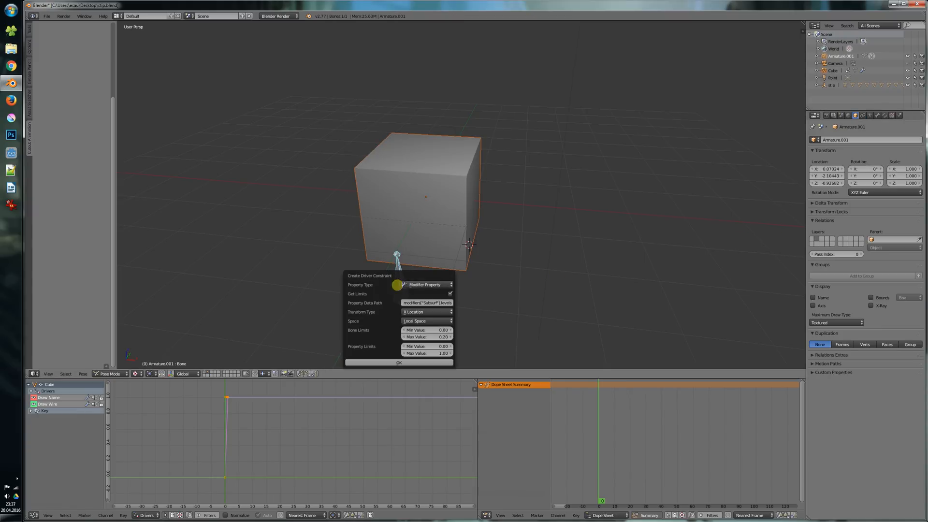
left_click(427, 303)
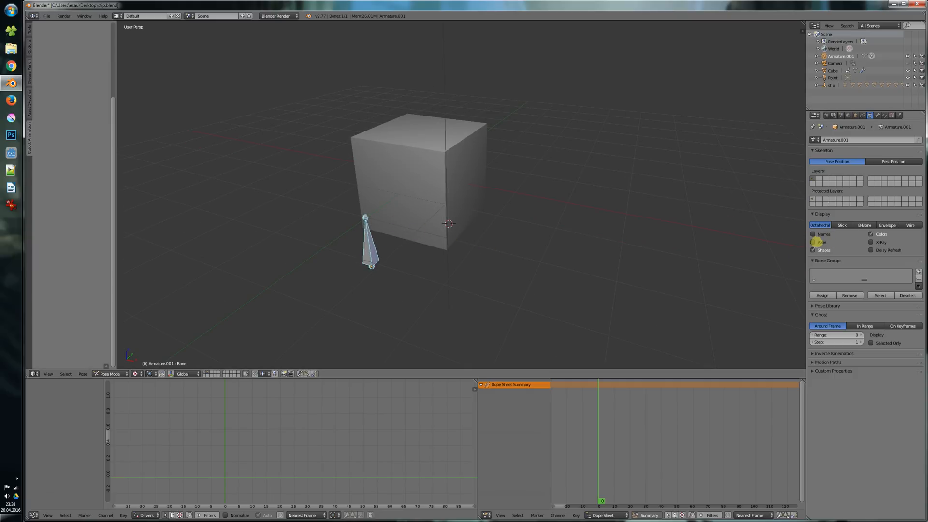
Step: Copy the data path of the armature's Display Axes option
right_click(820, 242)
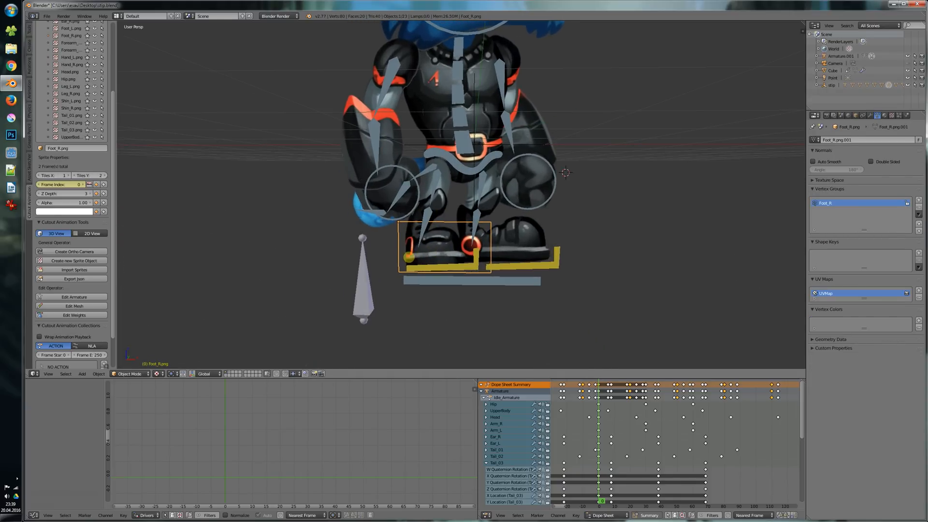
Step: Select the Foot_R.png sprite and add a bone Driver Constraint for its frame index
left_click(88, 184)
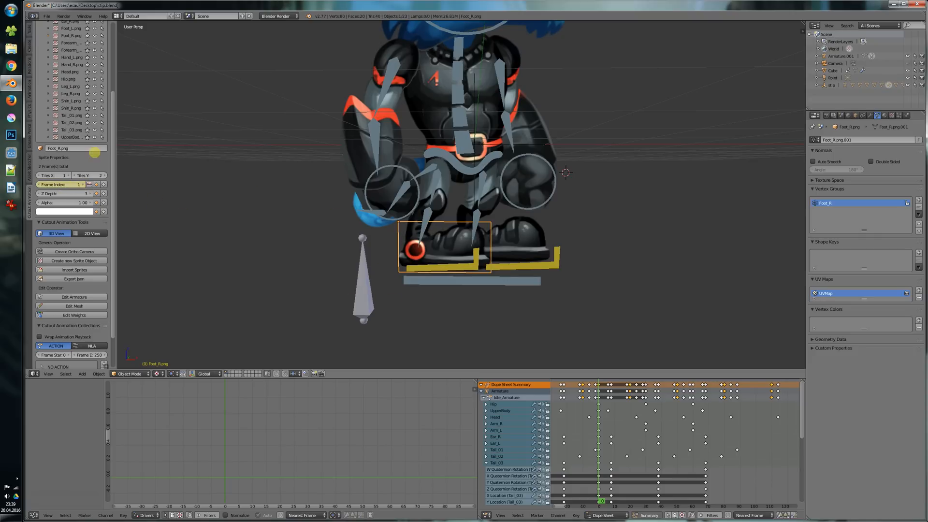
left_click(74, 184)
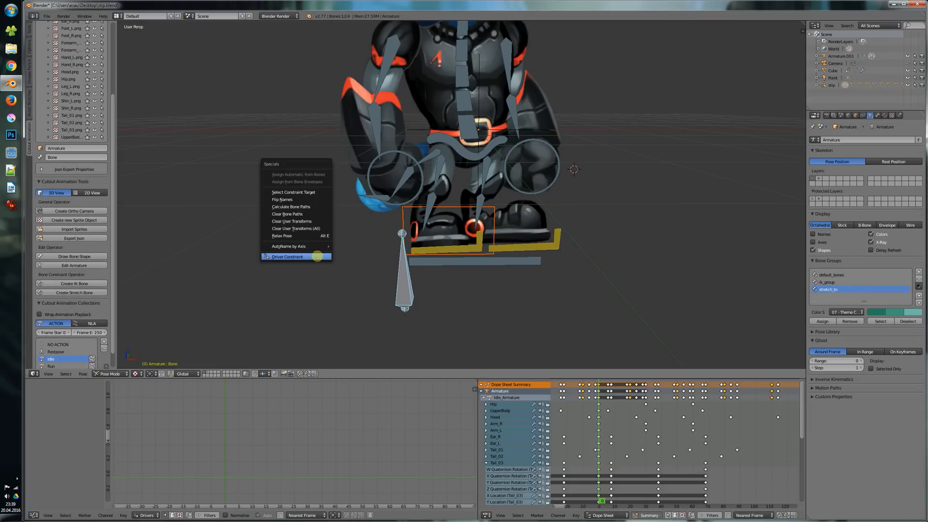
left_click(288, 256)
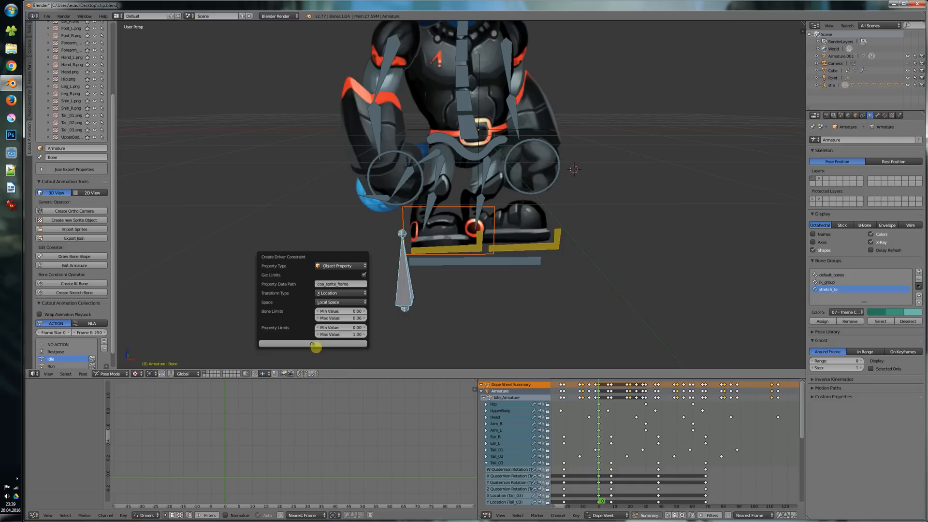